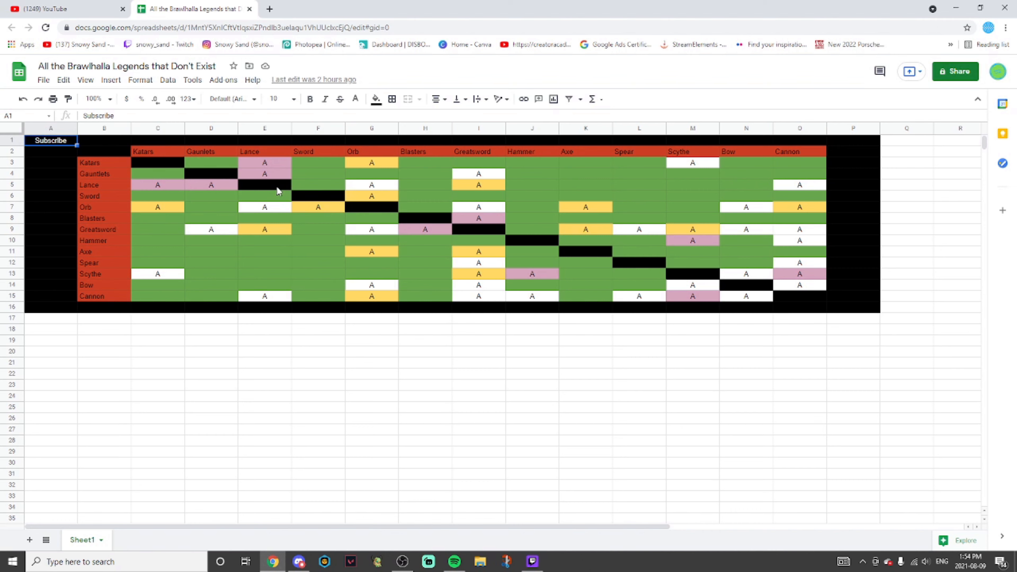
mouse_move(705, 234)
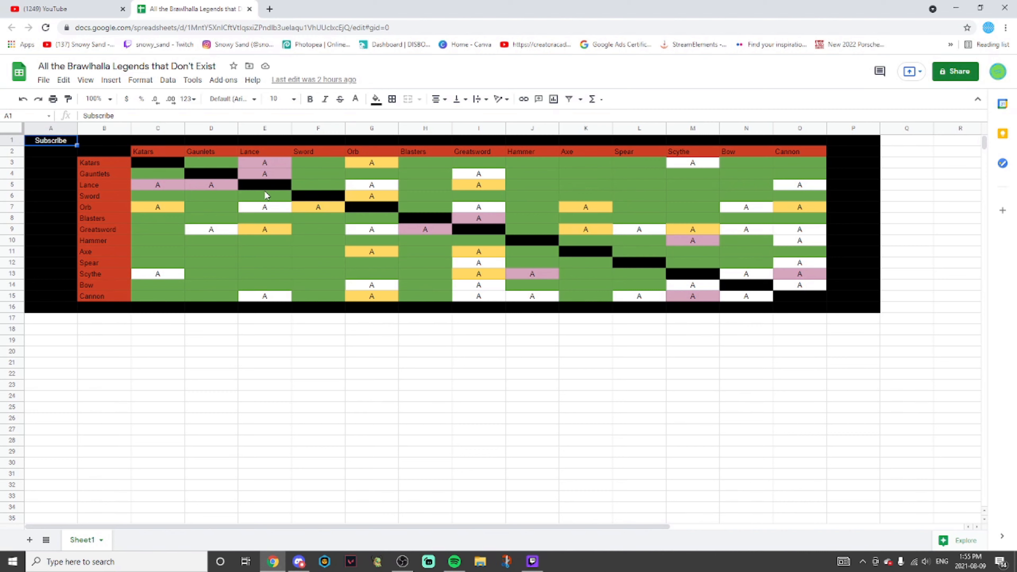
mouse_move(306, 151)
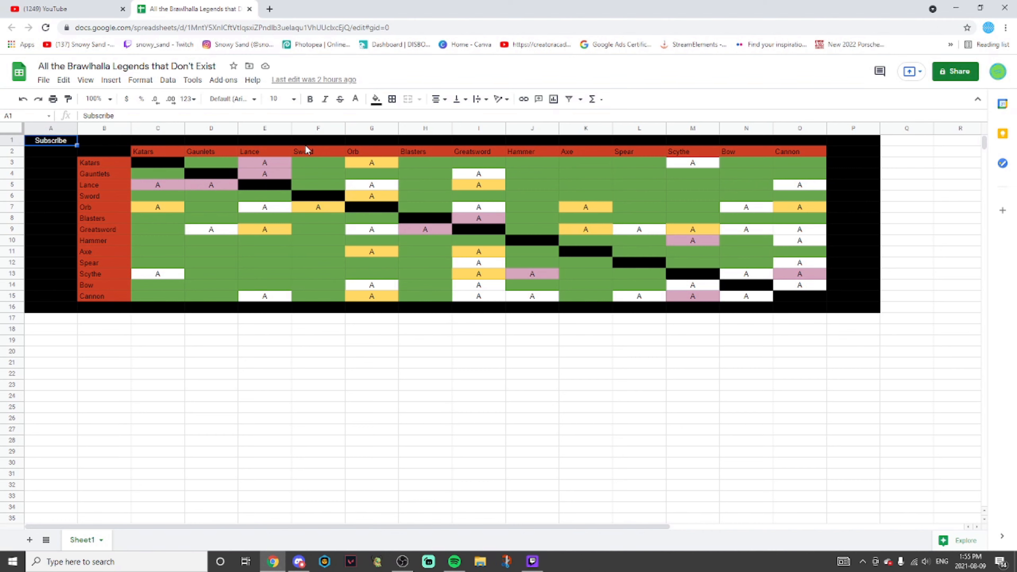